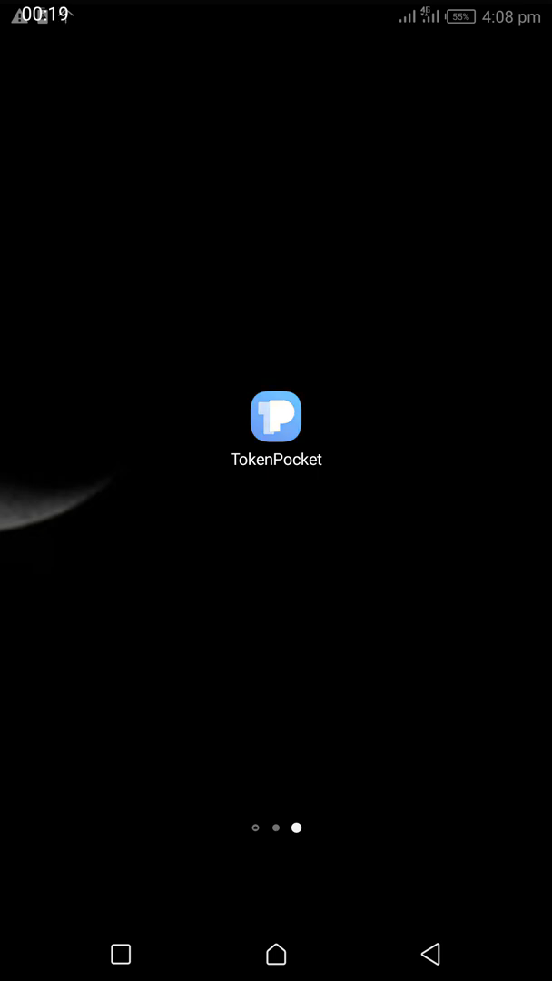
Launch TokenPocket from the home screen to reach its wallet welcome screen.
click(276, 416)
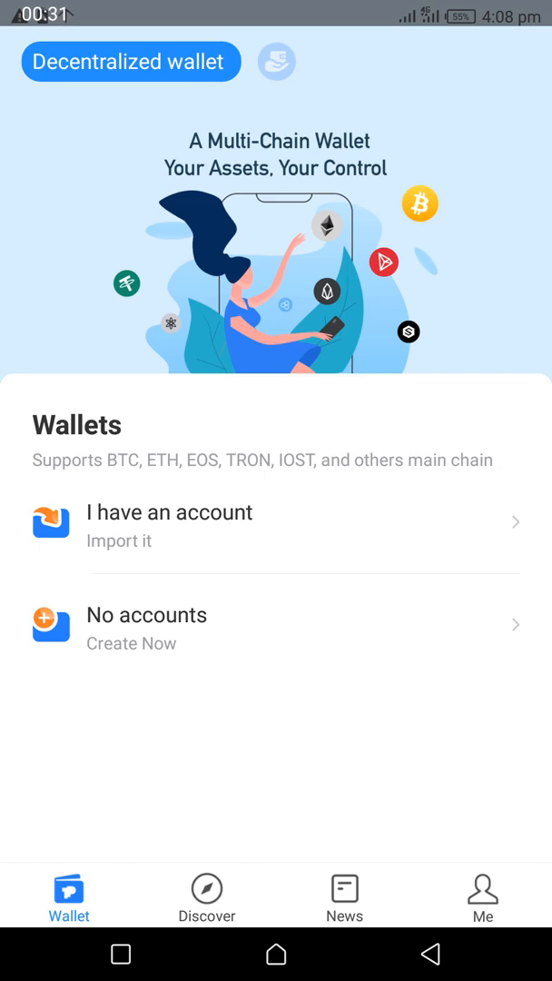
Switch from the decentralized wallet view to the TP Cloud Wallet login/register page.
click(276, 62)
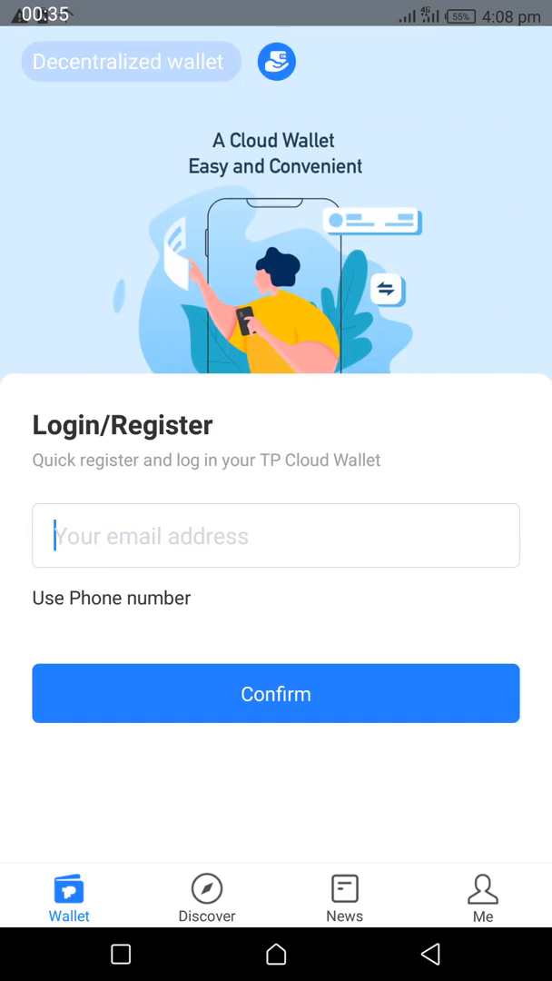
click(131, 61)
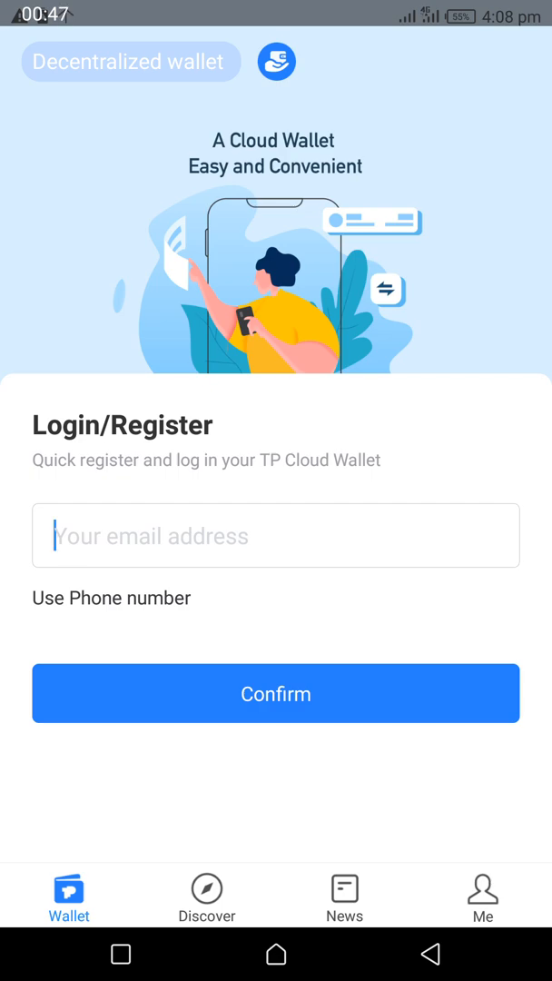
Return to decentralized wallet creation and fill the TRON wallet form as TRON-1 with password and agreed terms.
click(131, 61)
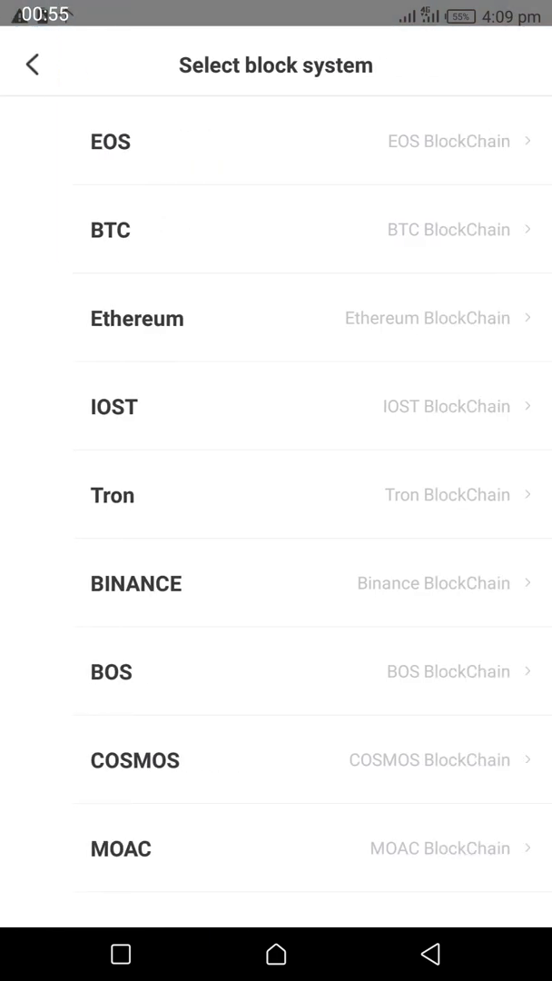
scroll(up, 3)
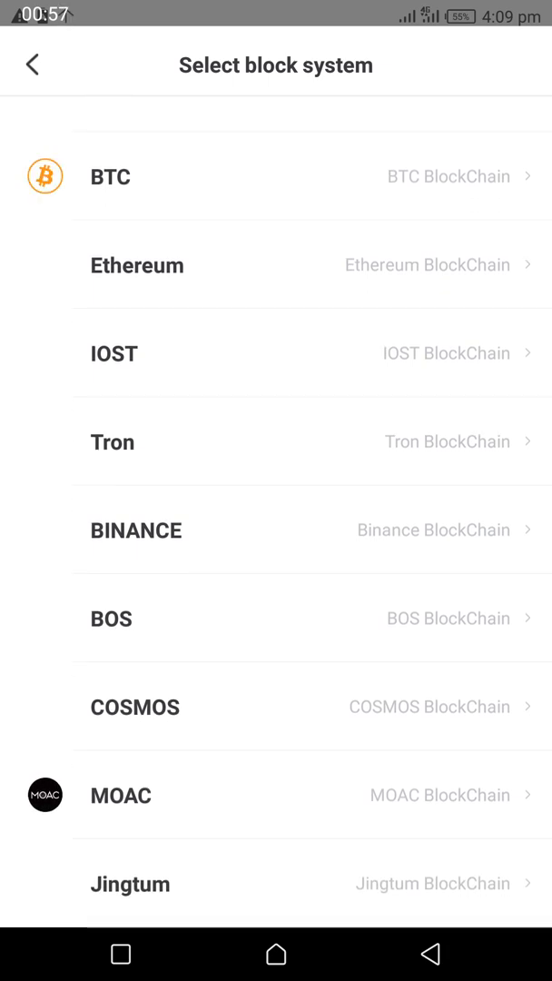
scroll(down, 3)
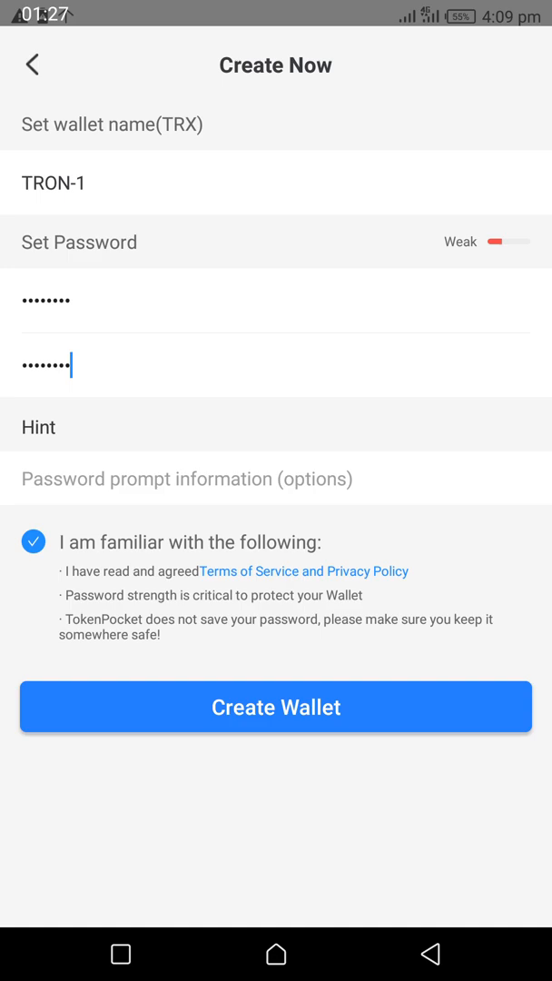
Create the TRON-1 wallet and reach the Backup Wallet warning screen.
click(276, 707)
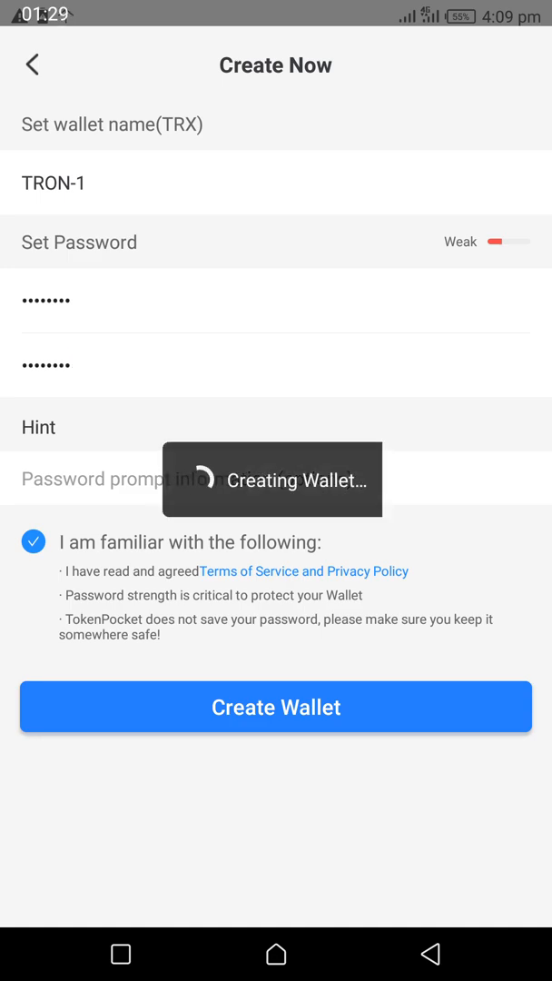
click(276, 706)
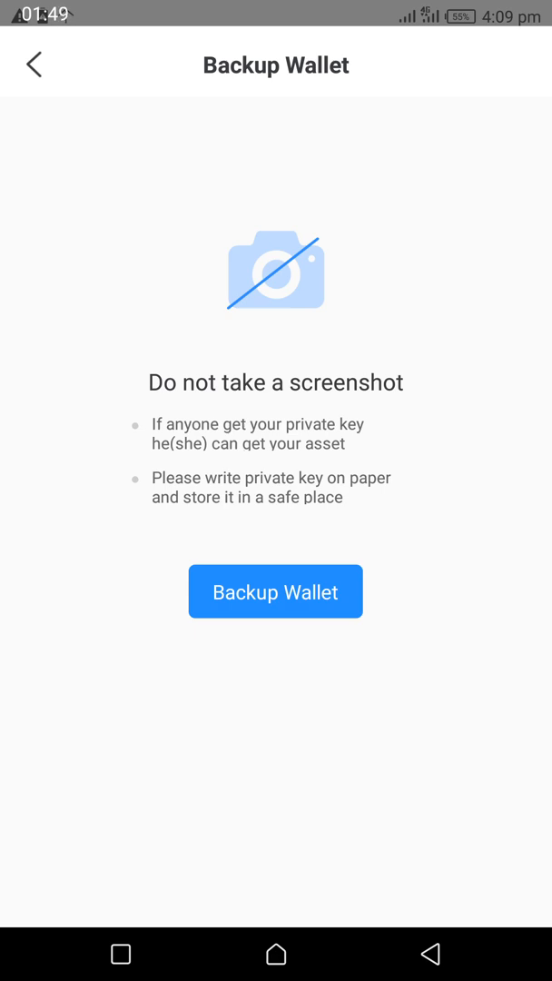
Start the backup, copy the displayed private key, and advance to the key confirmation screen.
click(276, 593)
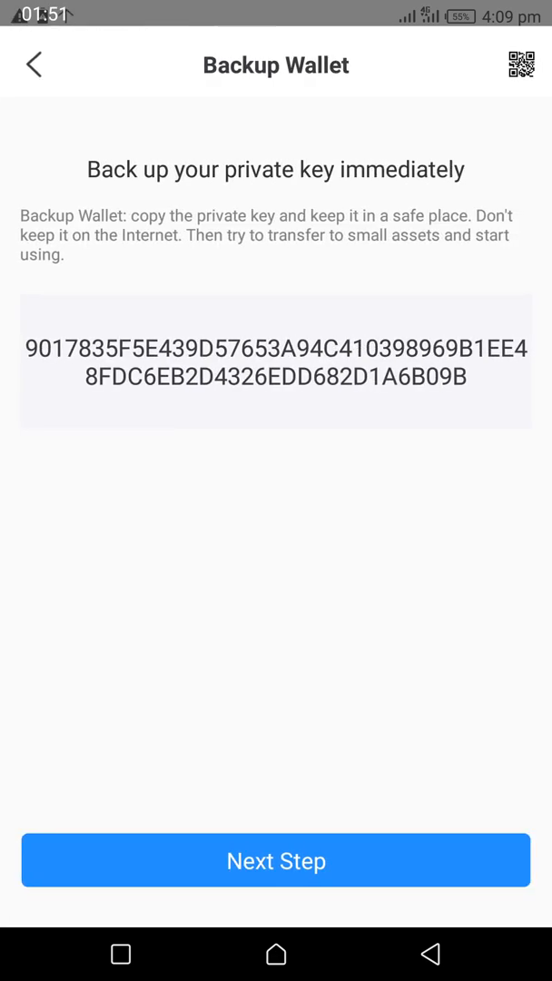
double_click(276, 360)
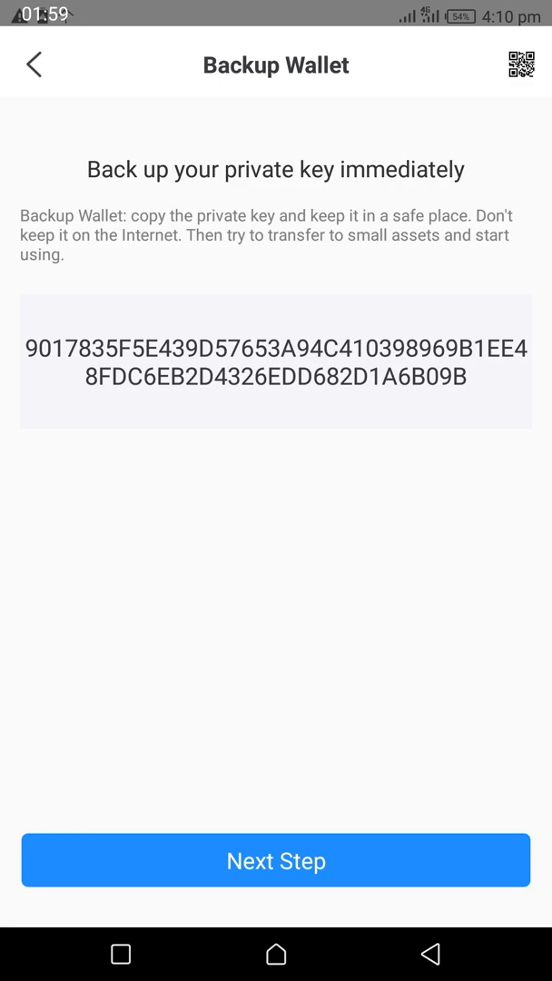
click(276, 861)
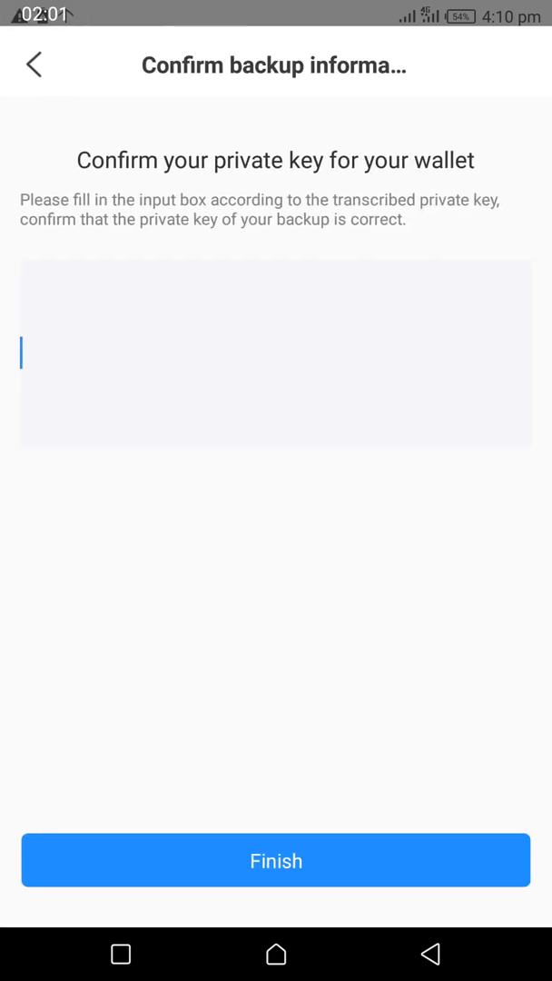
Enter the private key in the confirmation box and finish, landing on TRON-1's home showing 0.00 assets.
click(22, 355)
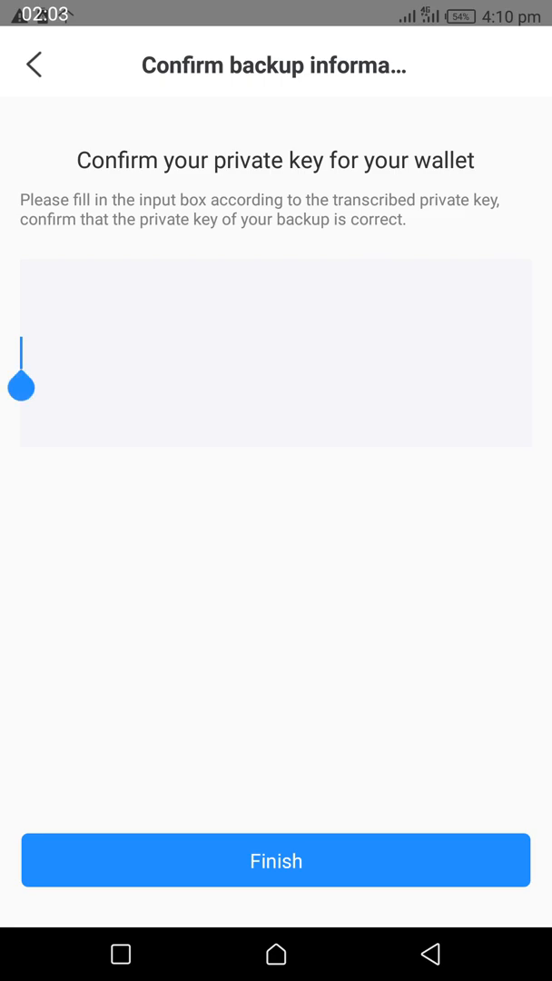
click(276, 862)
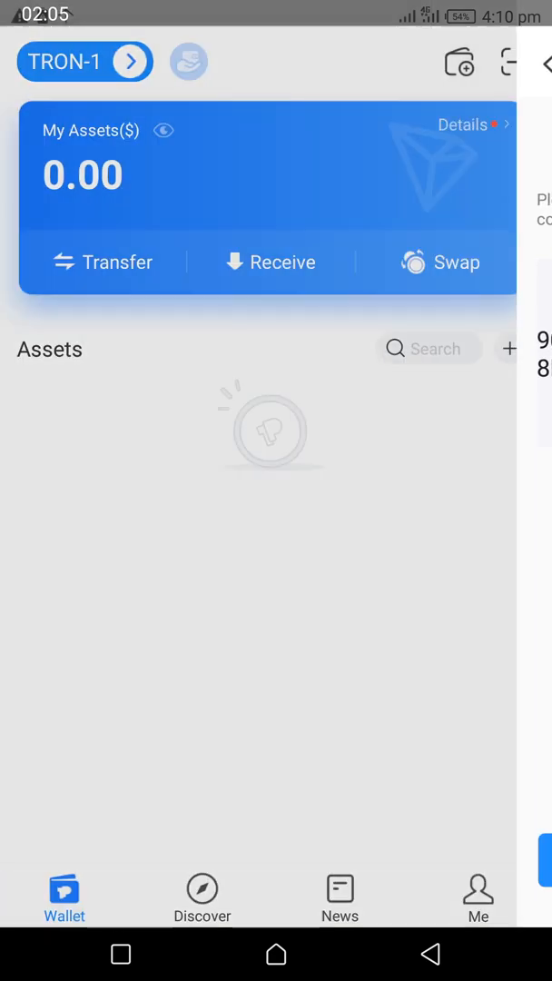